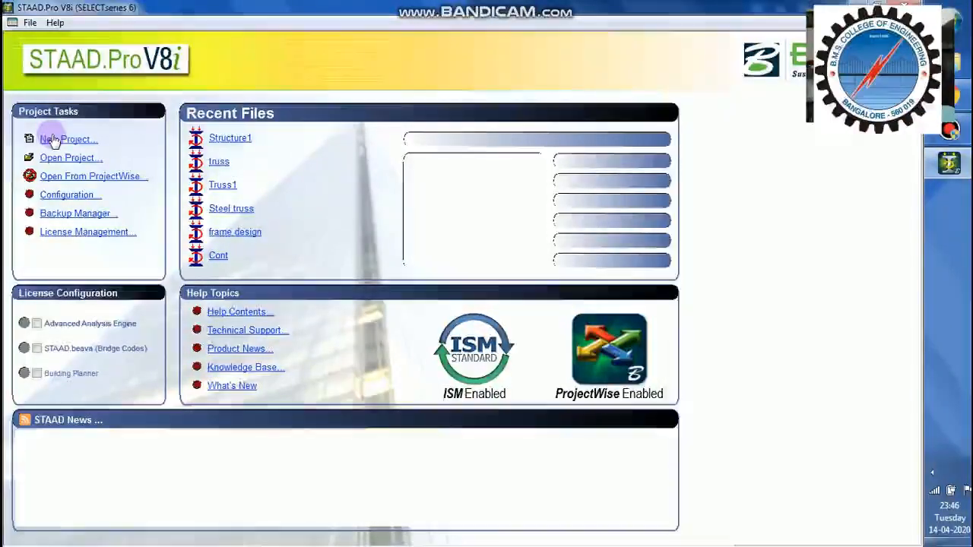
- Start a new Space project in metres and kilonewtons using the Structure Wizard
{"action": "left_click", "coordinate": [68, 139]}
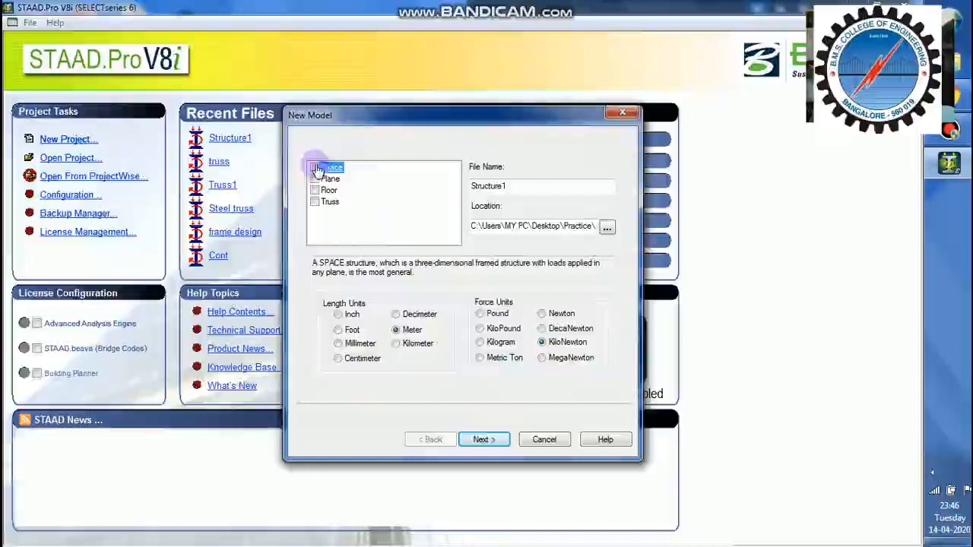
{"action": "left_click", "coordinate": [314, 168]}
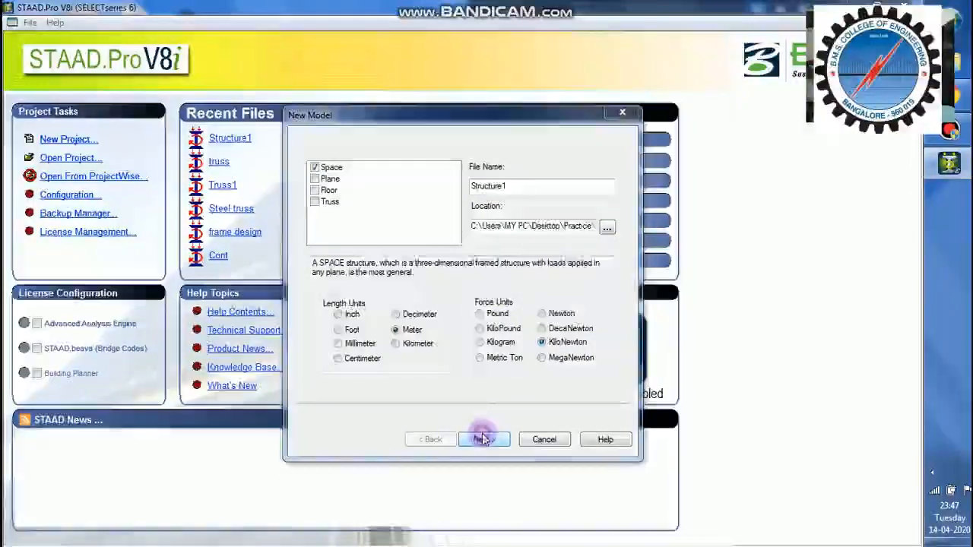
{"action": "left_click", "coordinate": [483, 439]}
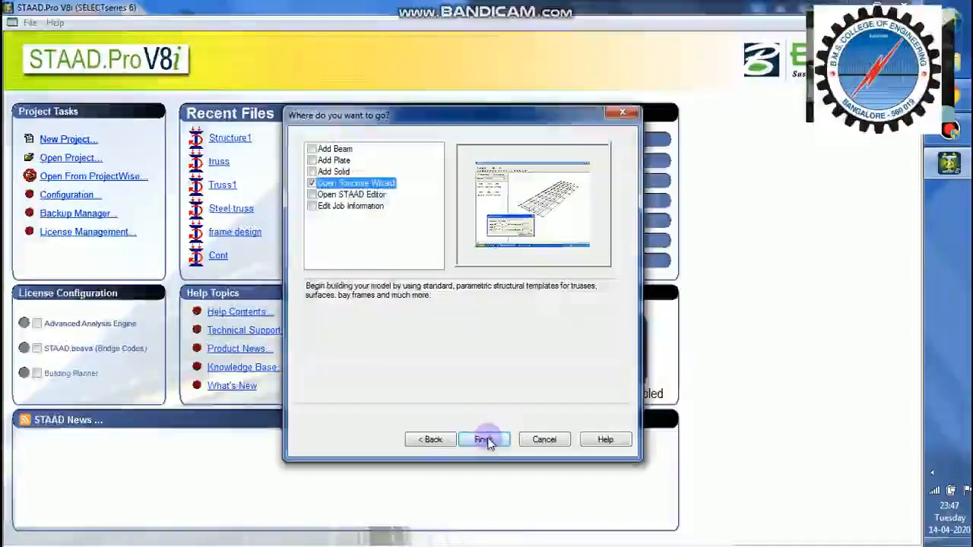
{"action": "left_click", "coordinate": [484, 439]}
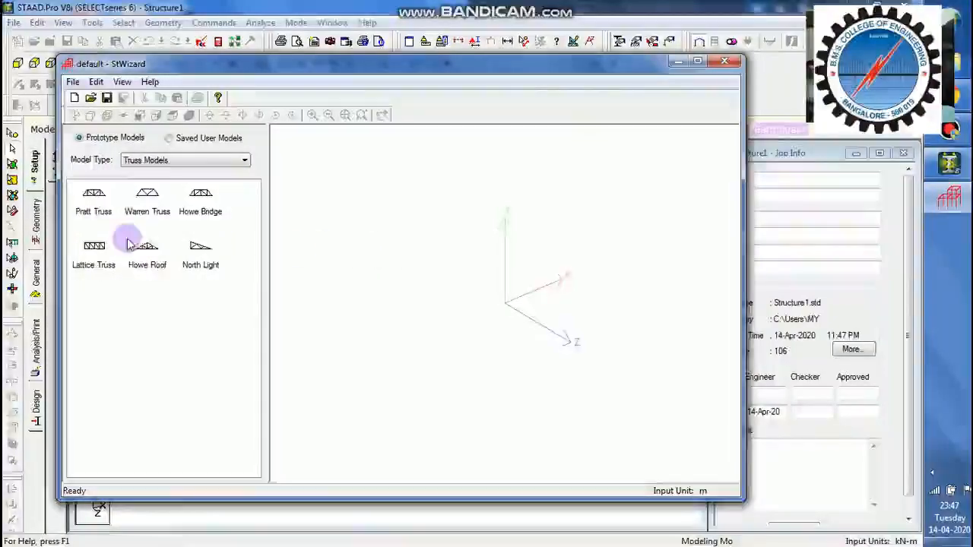
- Paste a Howe Roof truss, 20 m long and 6 m high, at the origin
{"action": "left_click", "coordinate": [146, 248]}
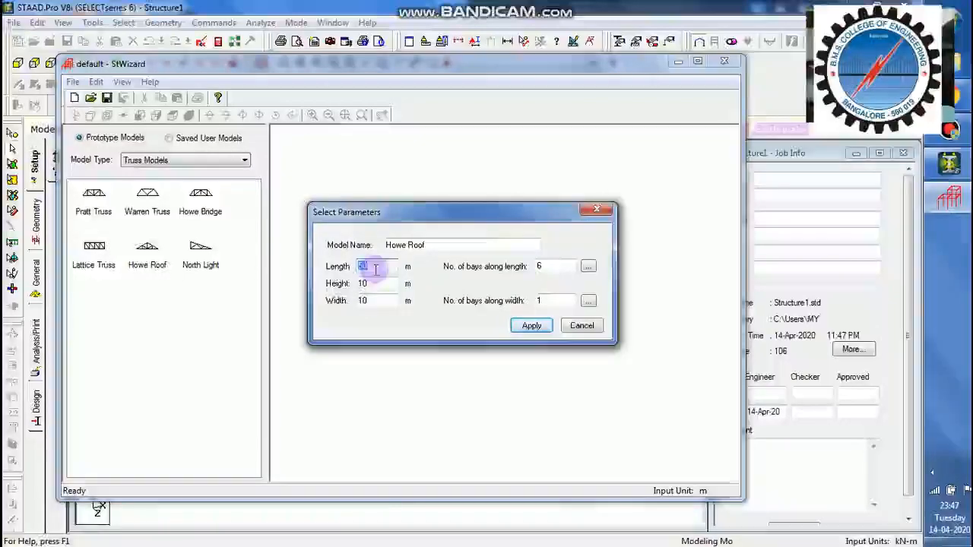
{"action": "type", "text": "20"}
{"action": "left_click", "coordinate": [377, 283]}
{"action": "type", "text": "6"}
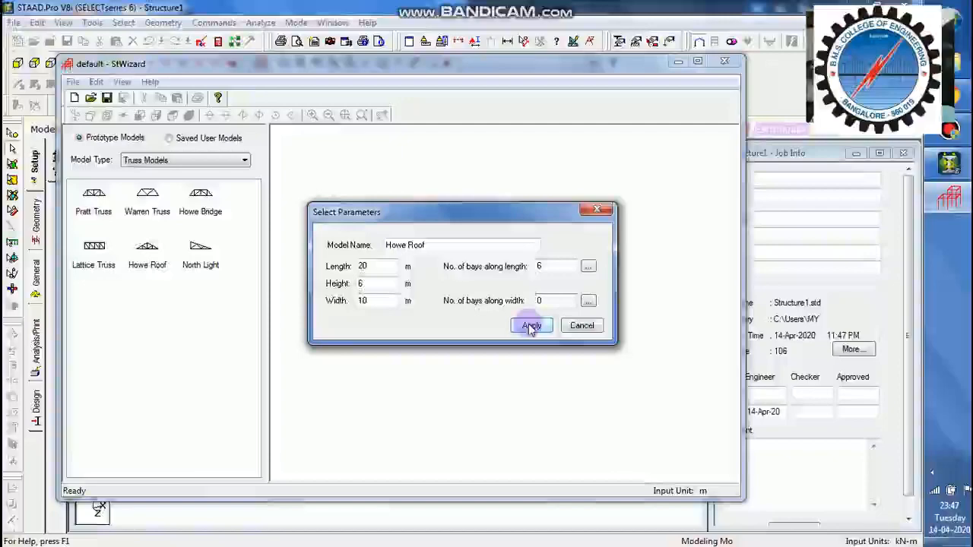
{"action": "left_click", "coordinate": [529, 326]}
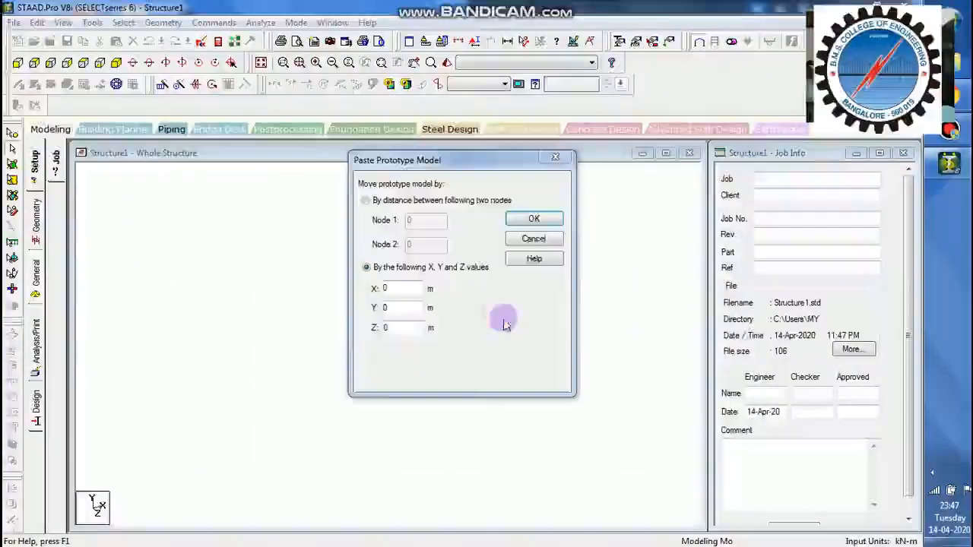
{"action": "left_click", "coordinate": [533, 219]}
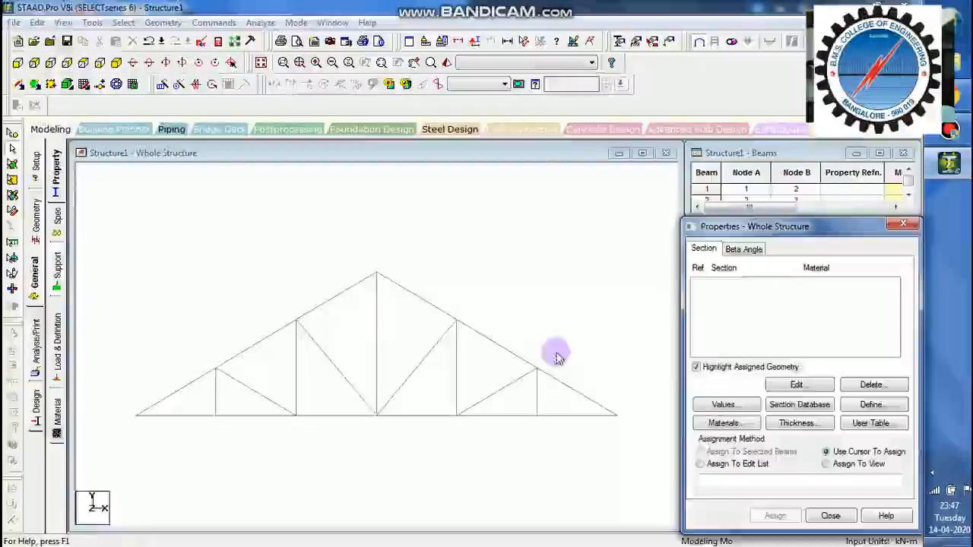
- Add the Indian ISA80x80x6 angle from the steel section tables
{"action": "left_click", "coordinate": [870, 405]}
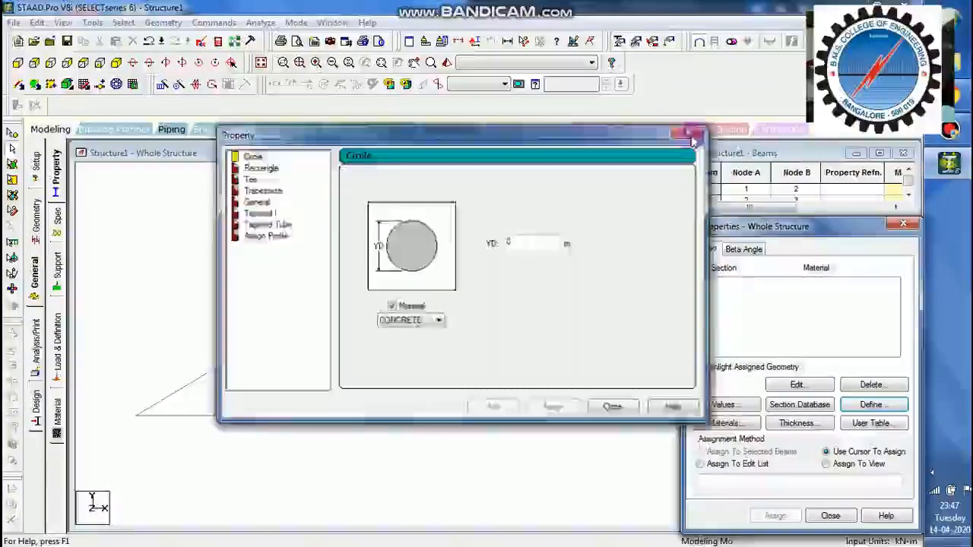
{"action": "left_click", "coordinate": [689, 135]}
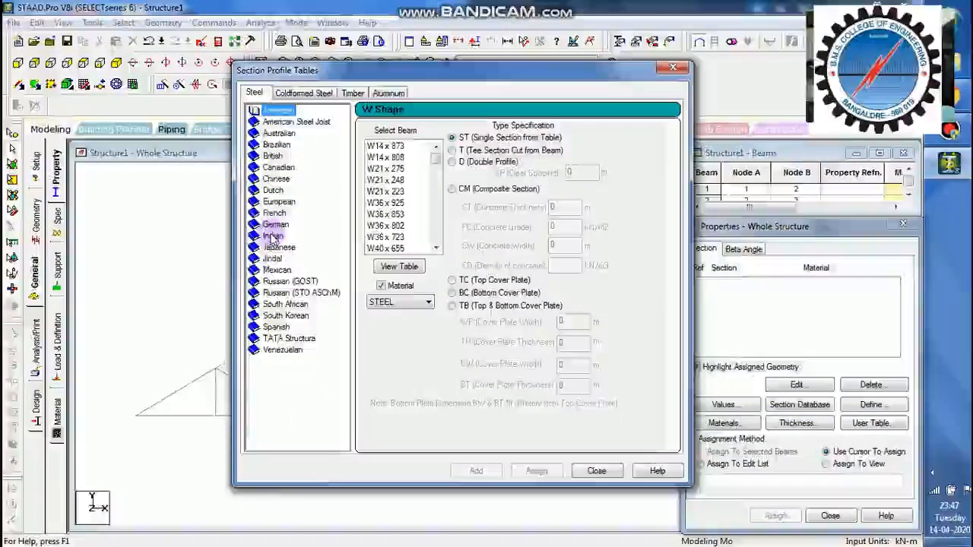
{"action": "left_click", "coordinate": [275, 235]}
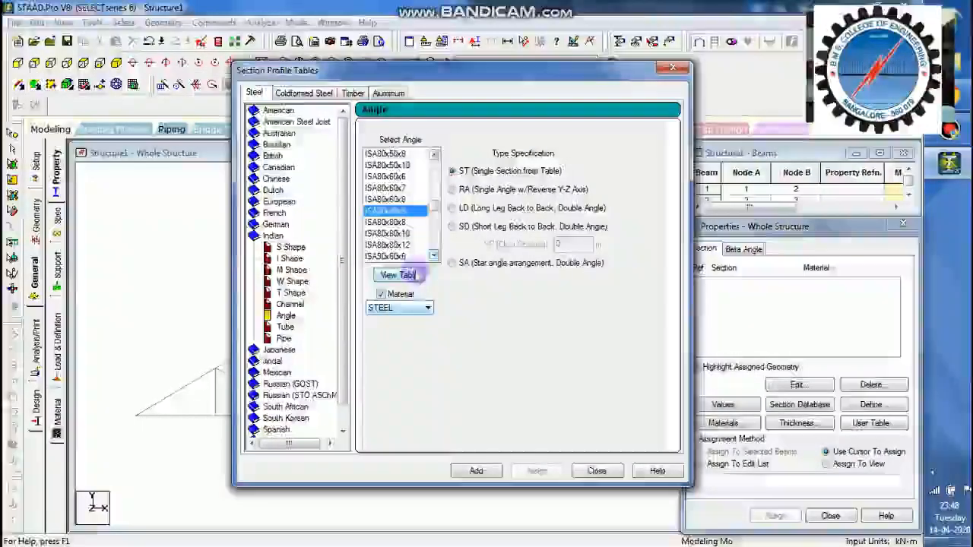
{"action": "left_click", "coordinate": [475, 471]}
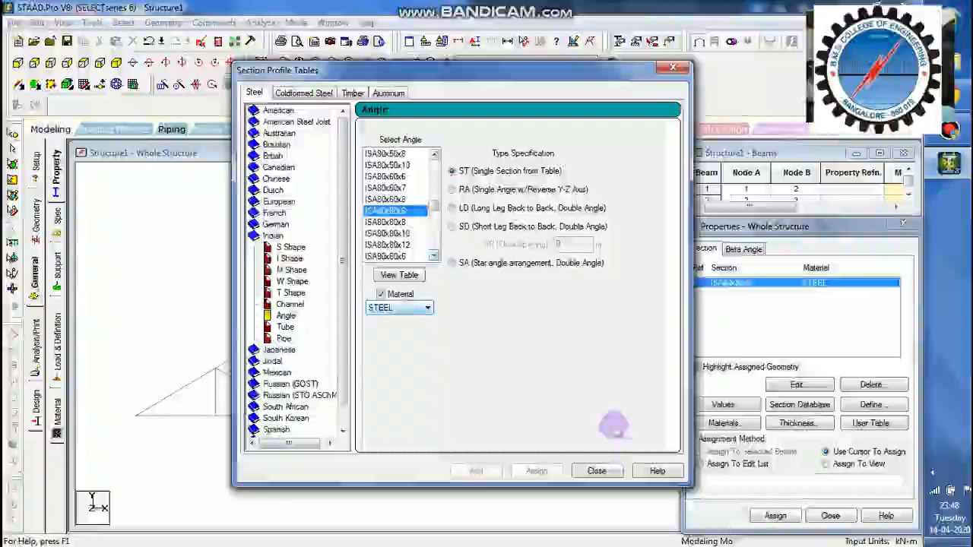
{"action": "left_click", "coordinate": [596, 471]}
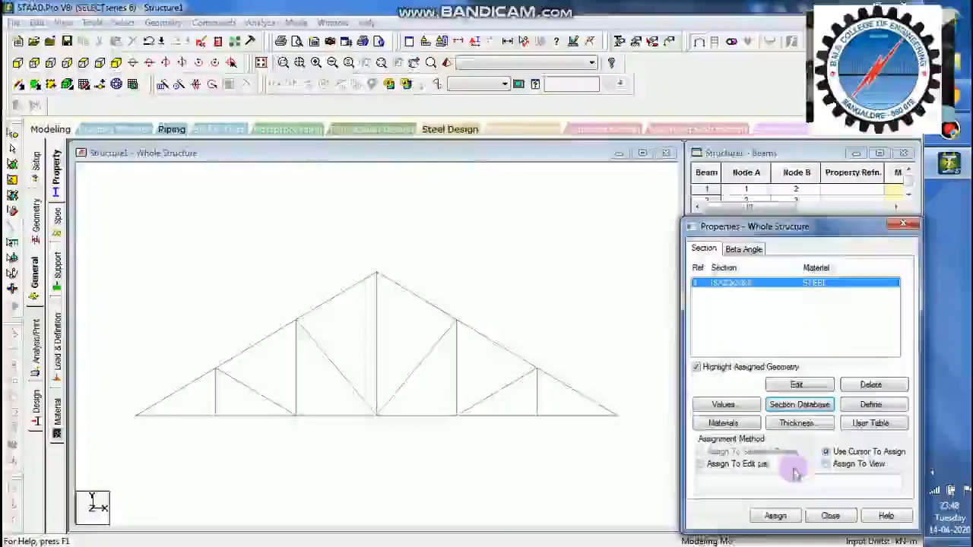
- Assign the ISA80x80x6 angle section to all members in view
{"action": "left_click", "coordinate": [825, 463]}
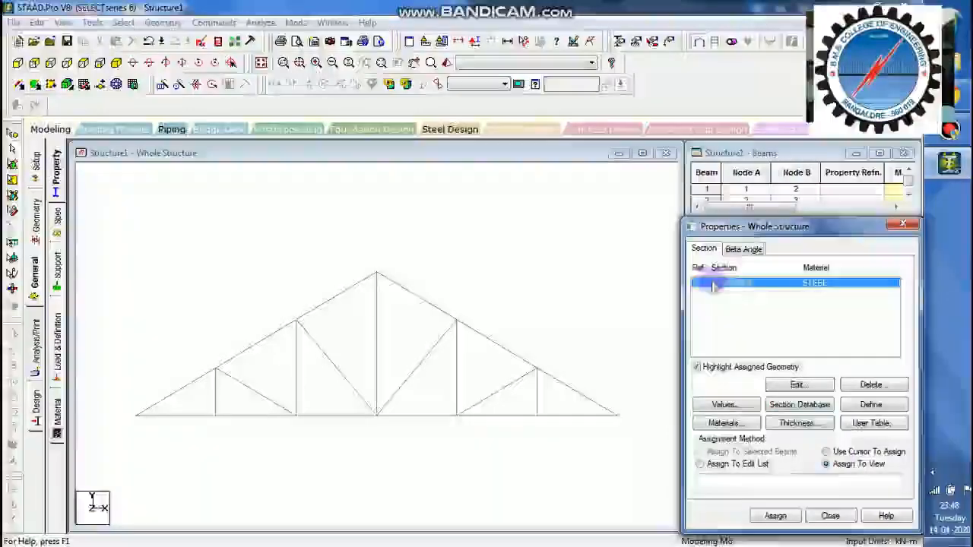
{"action": "left_click", "coordinate": [774, 515]}
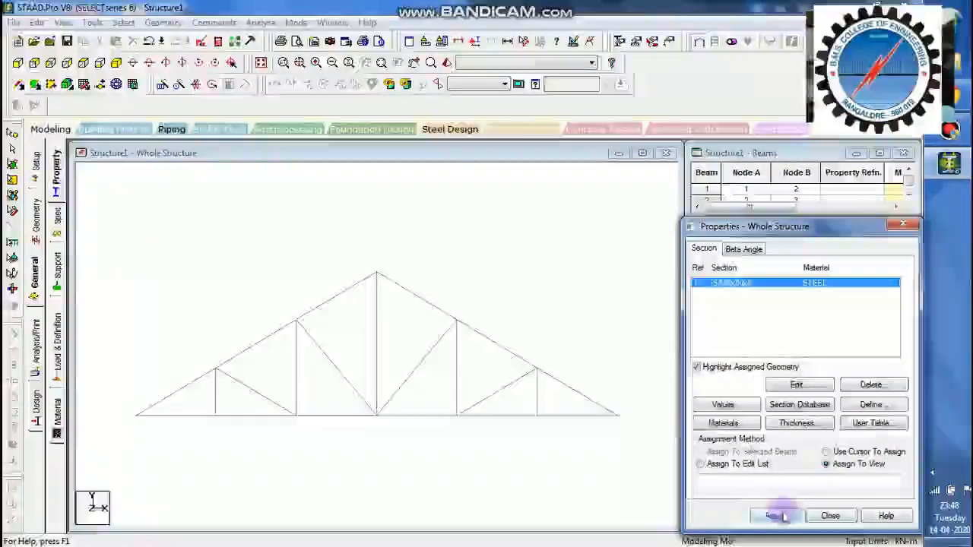
{"action": "left_click", "coordinate": [774, 515]}
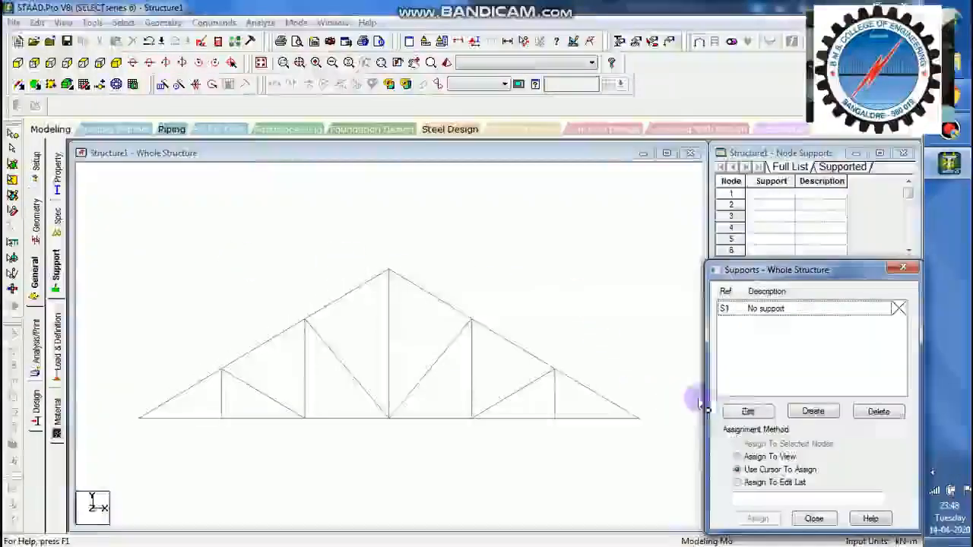
- Create a Fixed But support releasing FX, FZ, MX, MY and MZ
{"action": "left_click", "coordinate": [812, 411]}
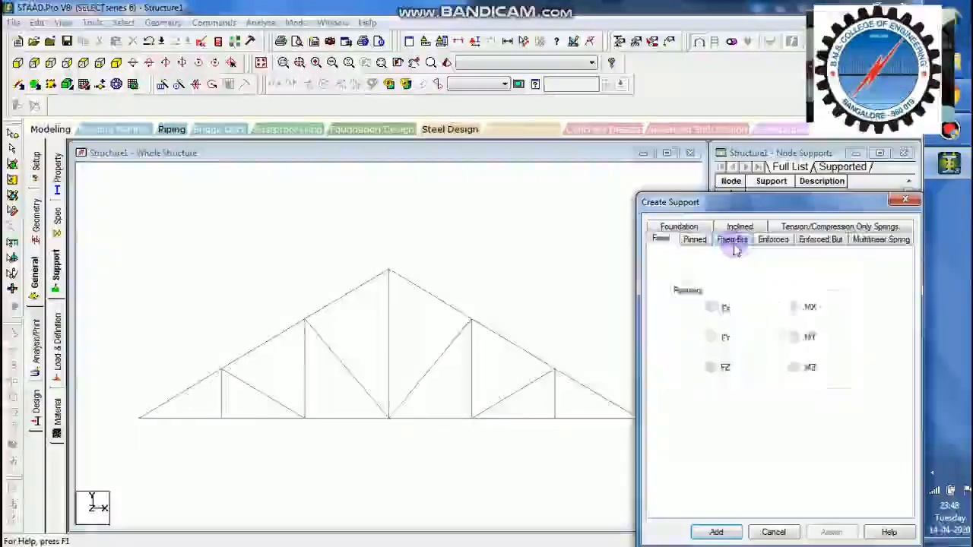
{"action": "left_click", "coordinate": [732, 239]}
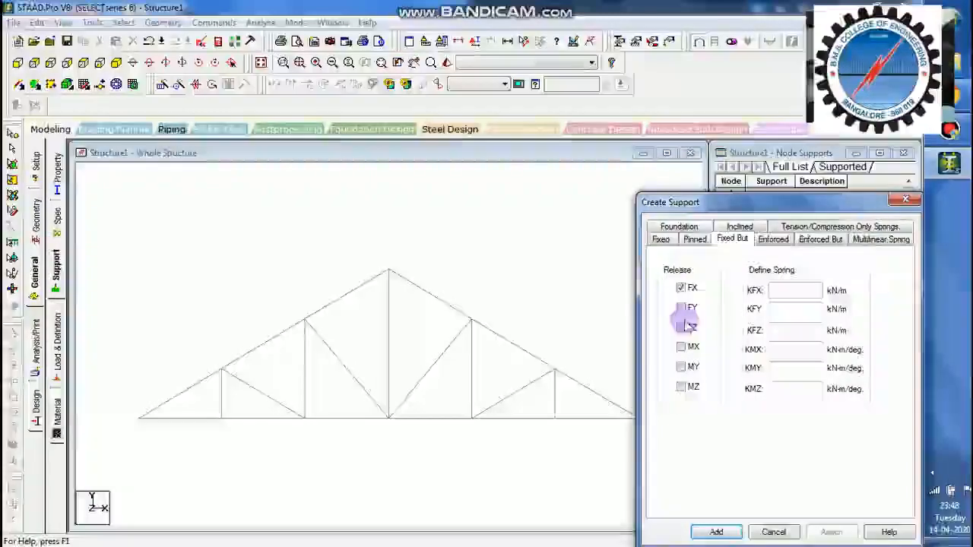
{"action": "left_click", "coordinate": [681, 327]}
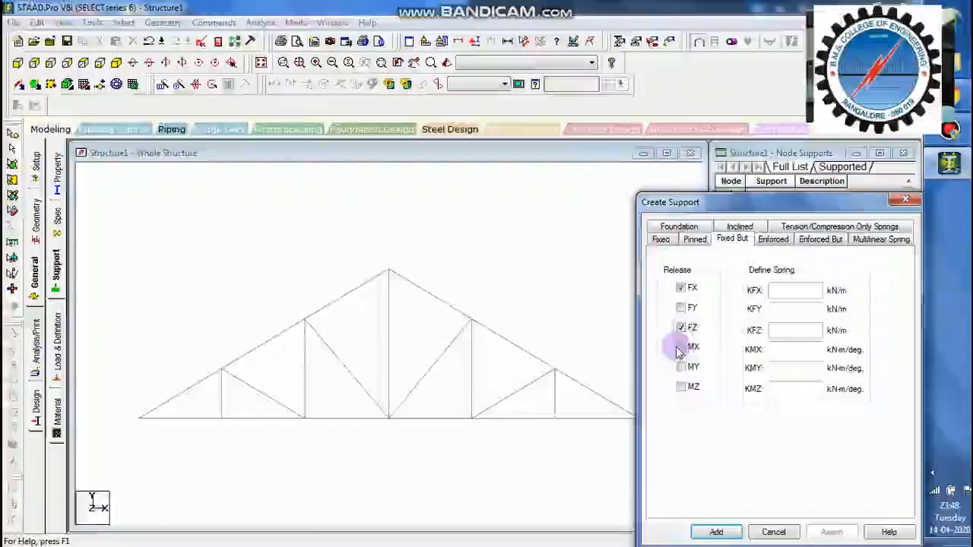
{"action": "left_click", "coordinate": [681, 347]}
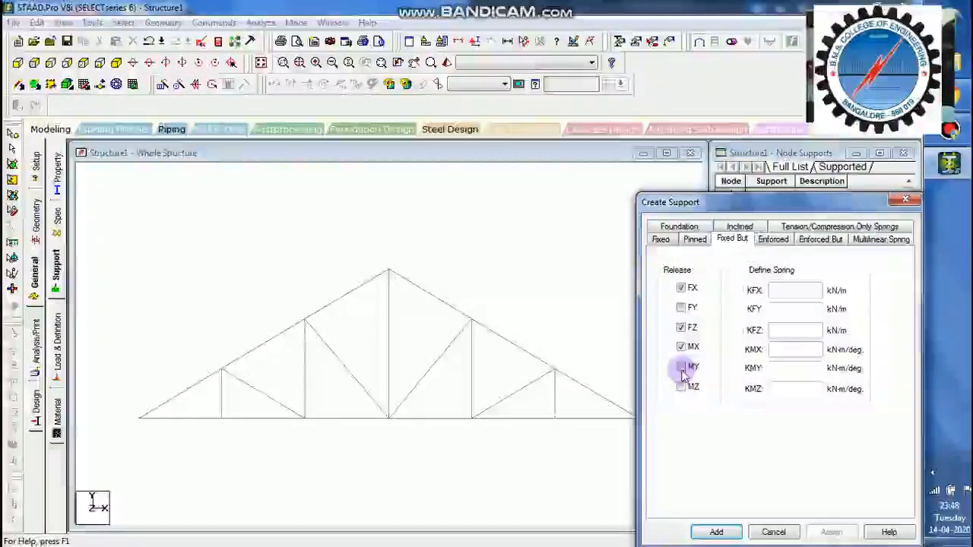
{"action": "left_click", "coordinate": [681, 366]}
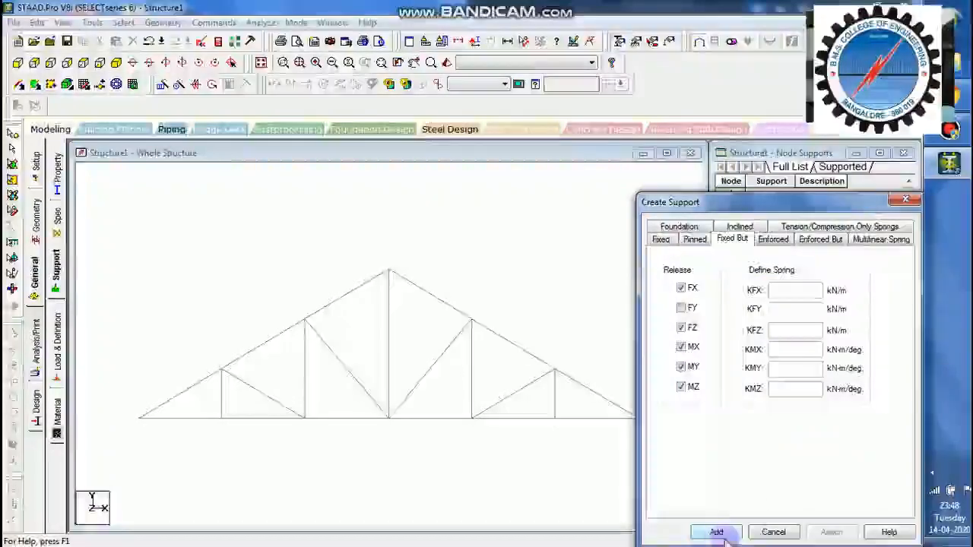
{"action": "left_click", "coordinate": [715, 532]}
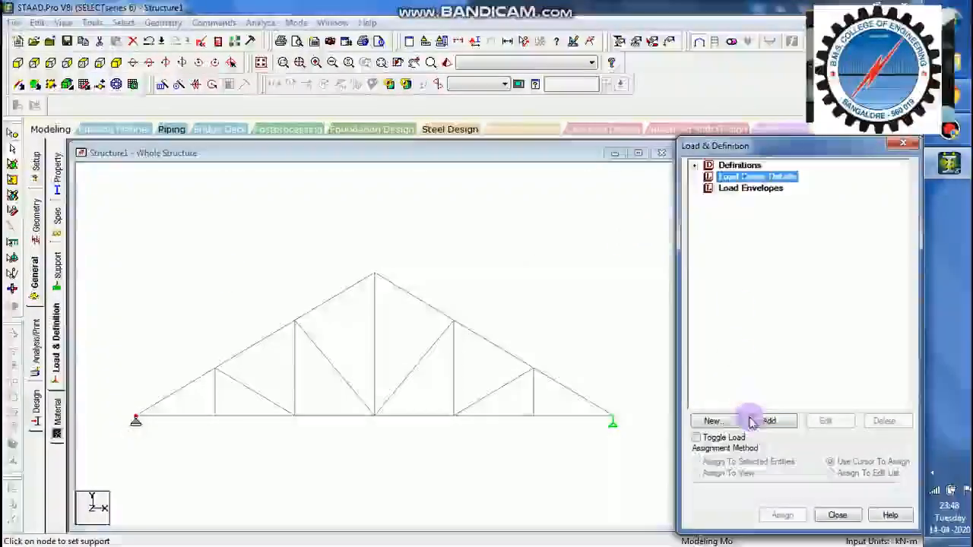
- Add load case 1 of type Dead, titled DL
{"action": "left_click", "coordinate": [768, 420]}
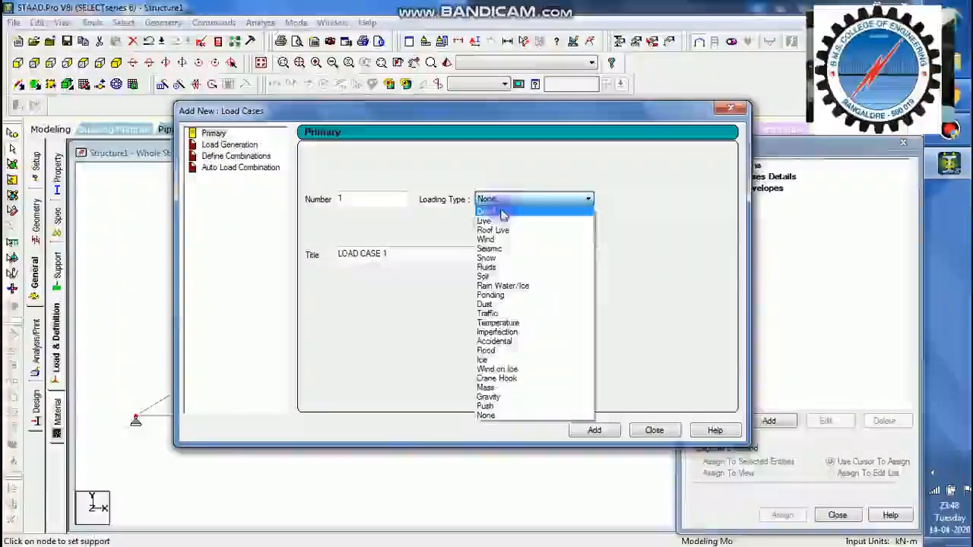
{"action": "left_click", "coordinate": [487, 211]}
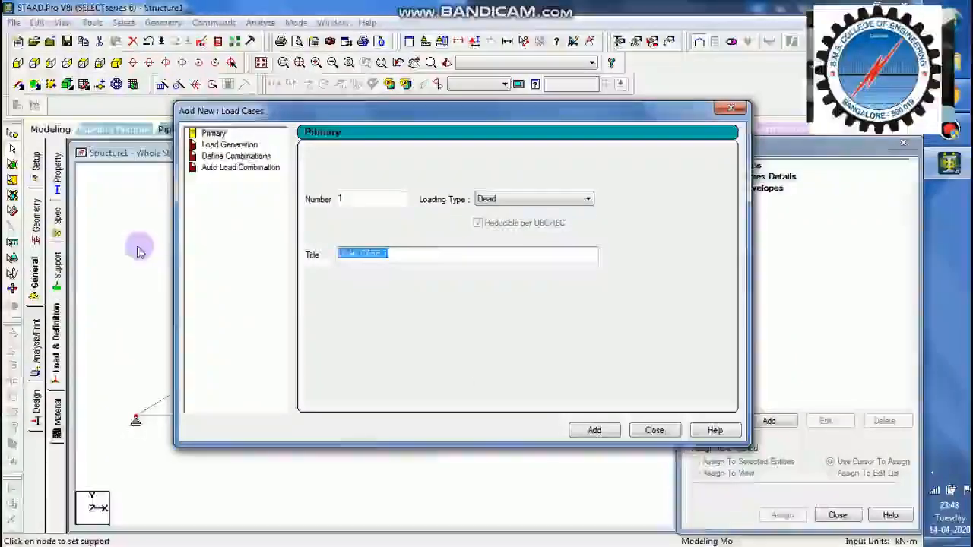
{"action": "type", "text": "DL"}
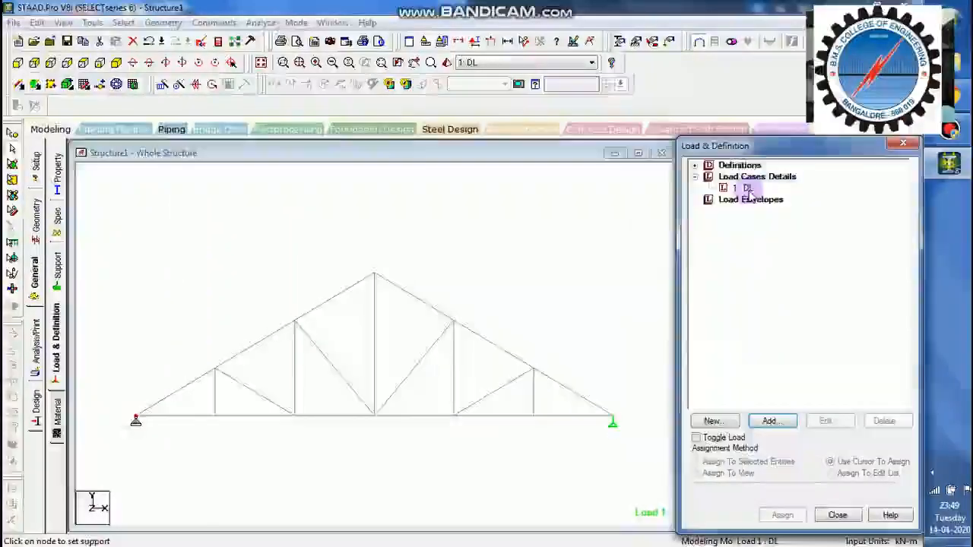
{"action": "left_click", "coordinate": [772, 421]}
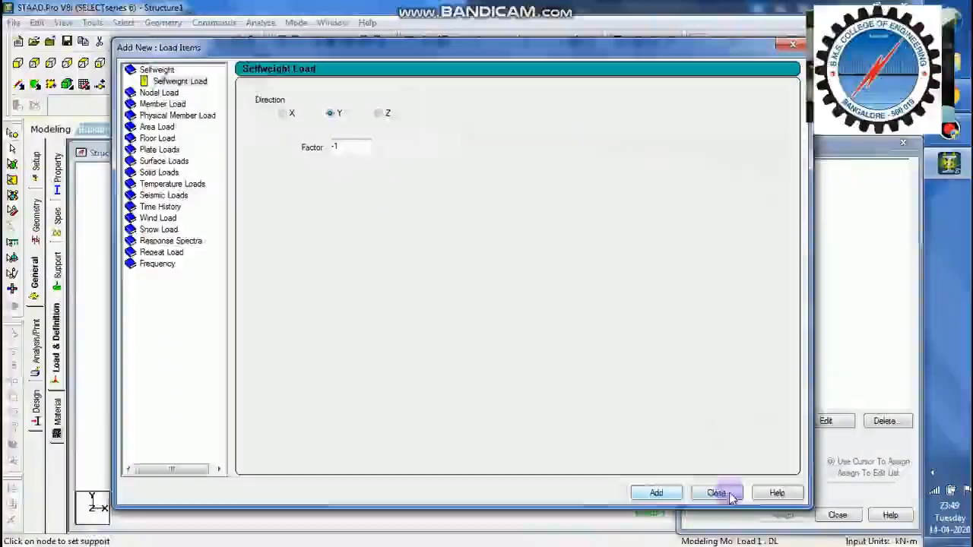
- Add selfweight factor -1 in Y and a -100 kN Fy nodal load to DL
{"action": "left_click", "coordinate": [715, 492]}
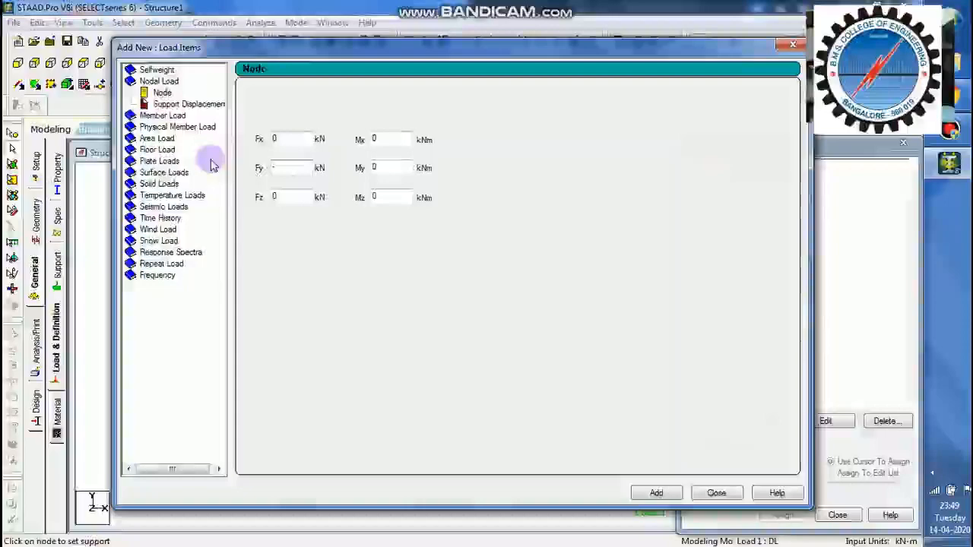
{"action": "type", "text": "-100"}
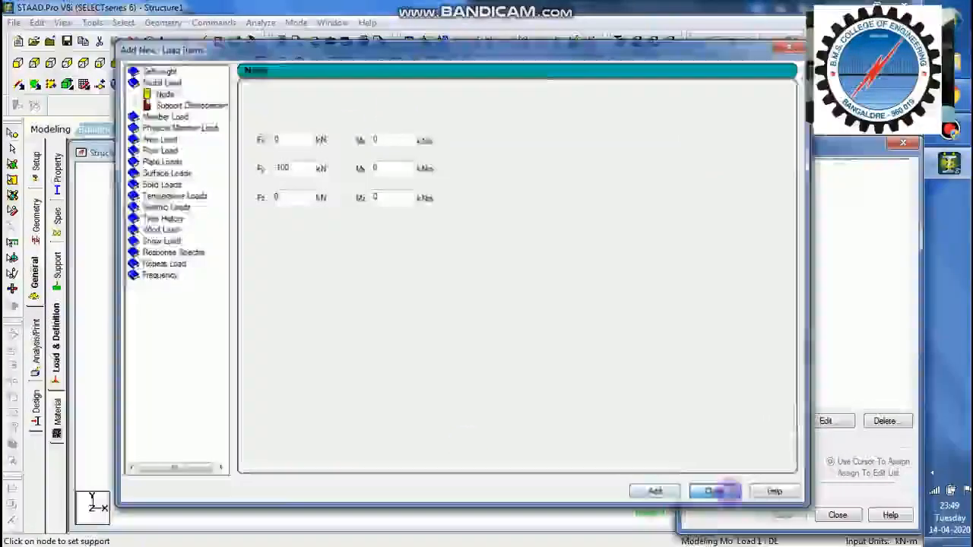
{"action": "left_click", "coordinate": [714, 490]}
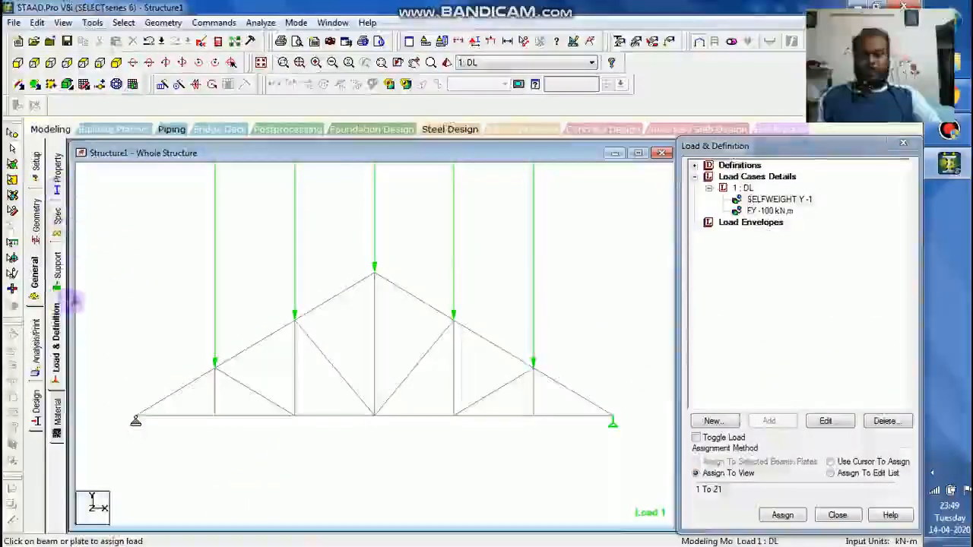
{"action": "mouse_move", "coordinate": [287, 265]}
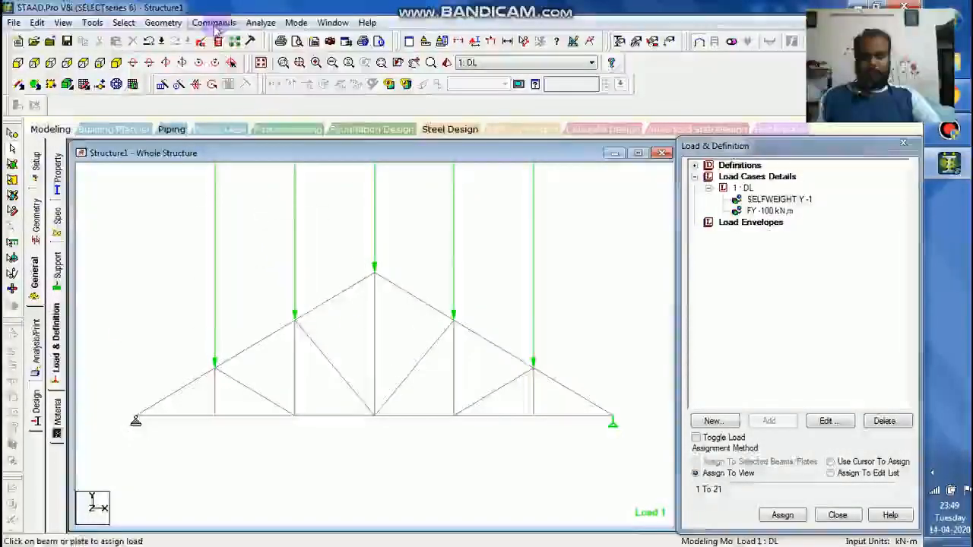
- Run the analysis and review the instability warnings in the output file
{"action": "left_click", "coordinate": [214, 22]}
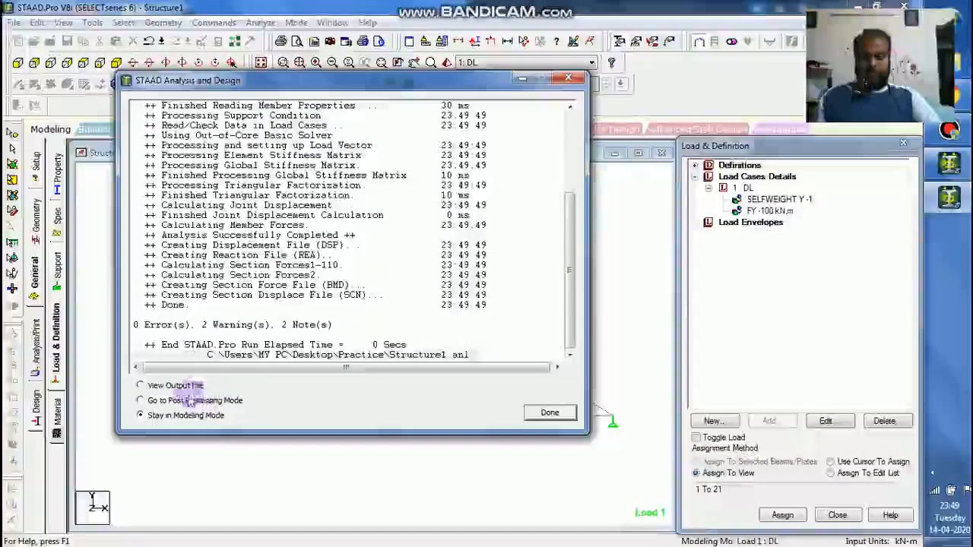
{"action": "left_click", "coordinate": [140, 386]}
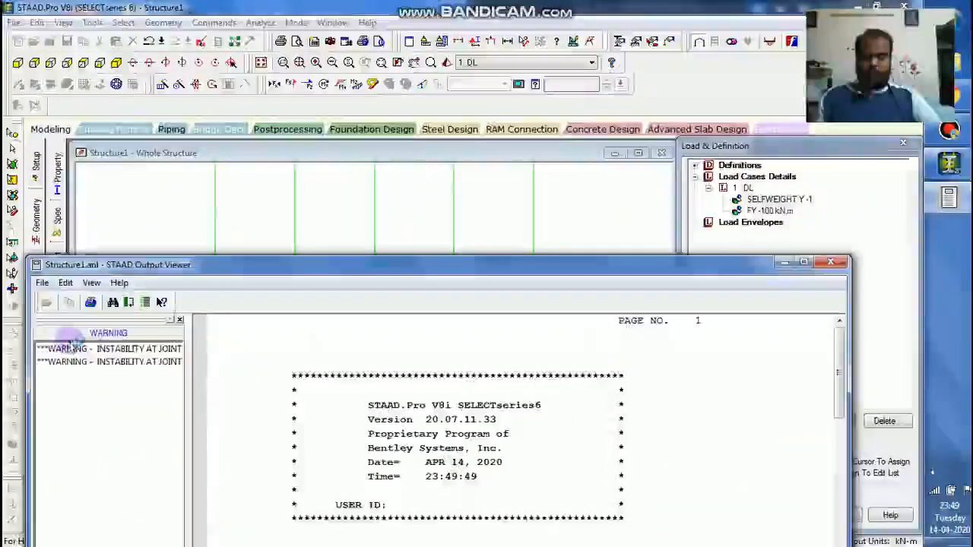
{"action": "left_click", "coordinate": [109, 349]}
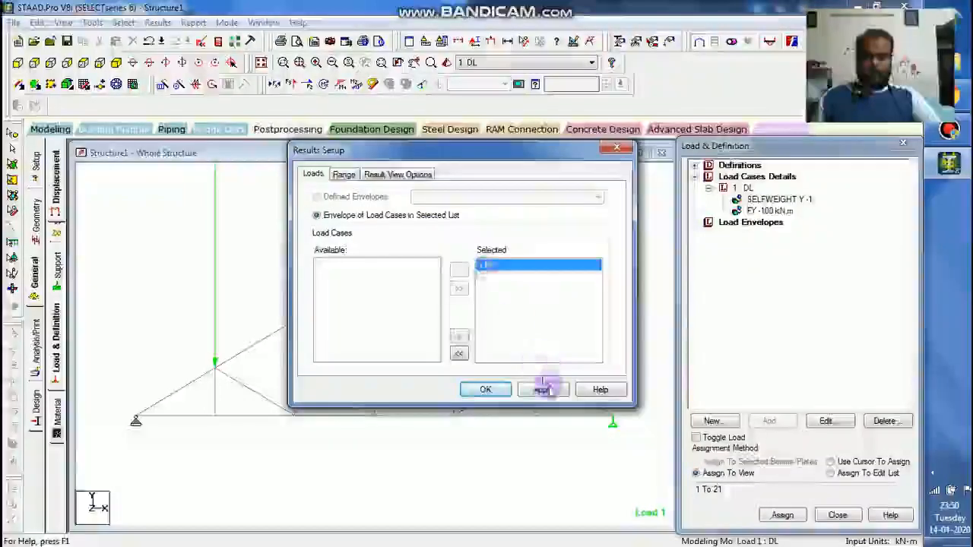
- Display the truss's axial force diagram for load case 1
{"action": "left_click", "coordinate": [485, 389]}
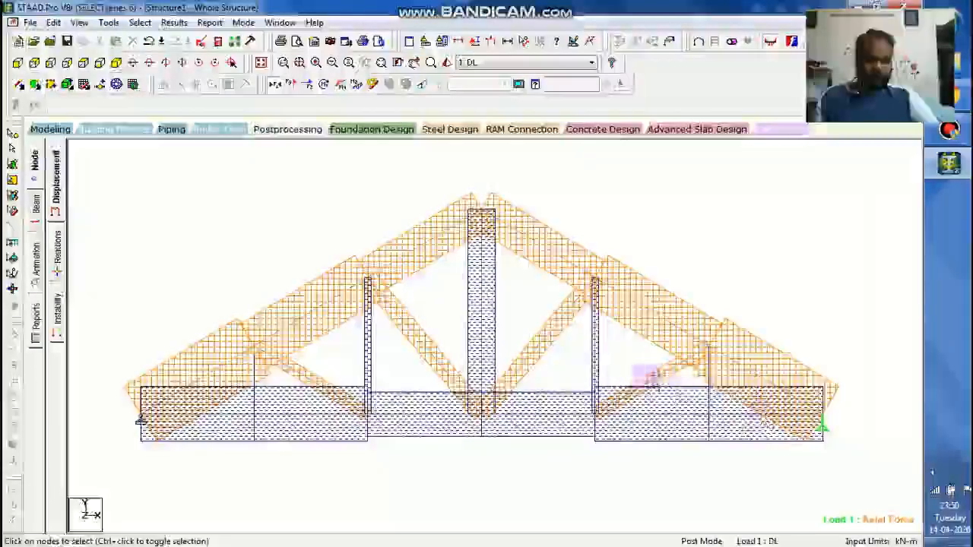
{"action": "right_click", "coordinate": [479, 342]}
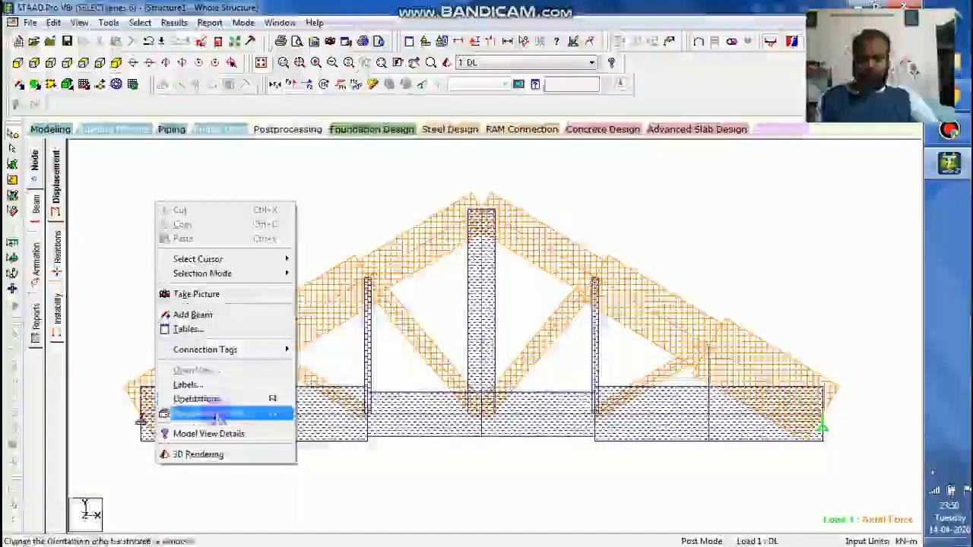
- Set the axial diagram's compression colour to red in Structure Diagrams and apply it
{"action": "left_click", "coordinate": [205, 413]}
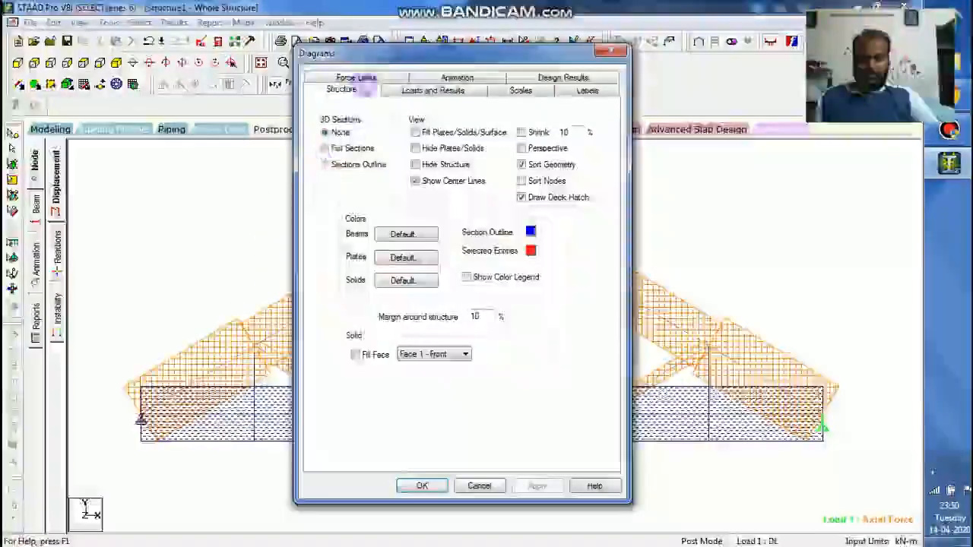
{"action": "left_click", "coordinate": [433, 90]}
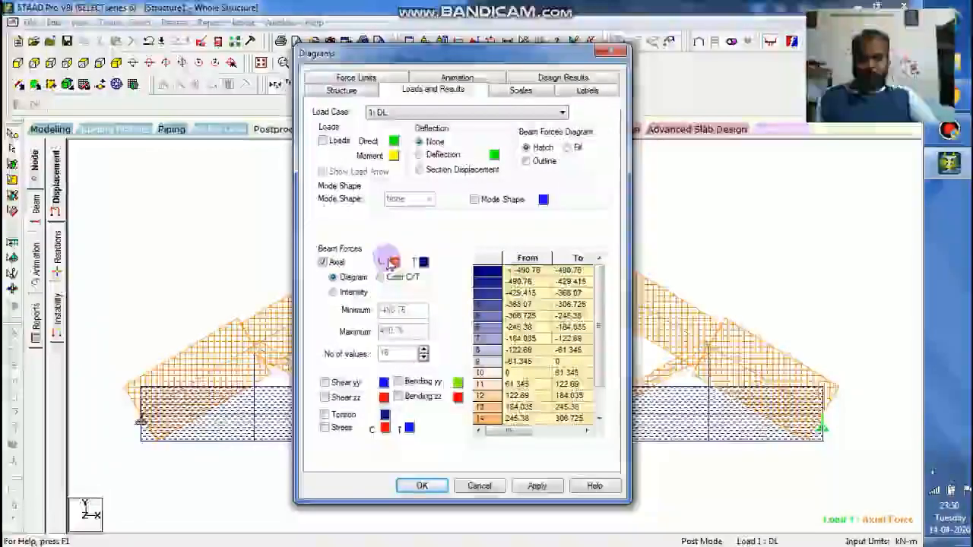
{"action": "left_click", "coordinate": [423, 262]}
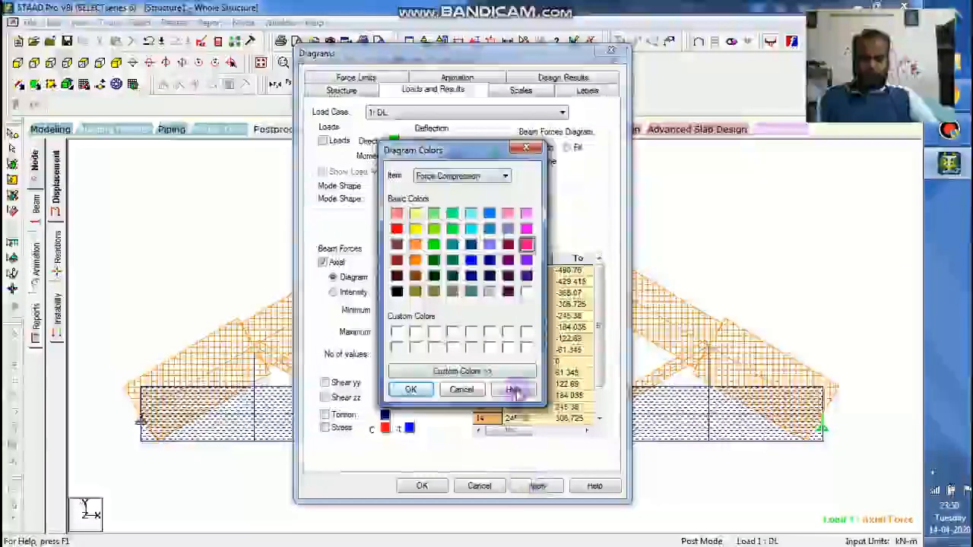
{"action": "left_click", "coordinate": [410, 389]}
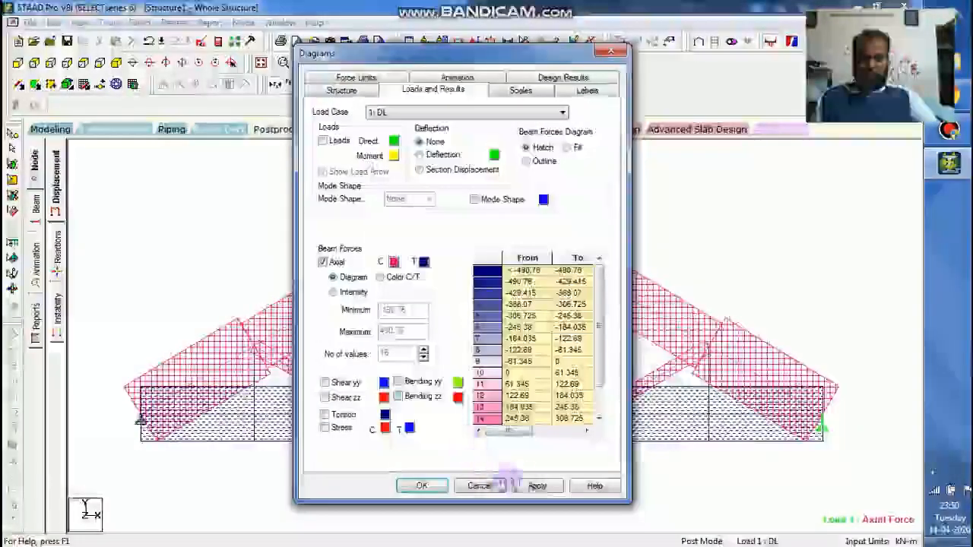
{"action": "left_click", "coordinate": [421, 485]}
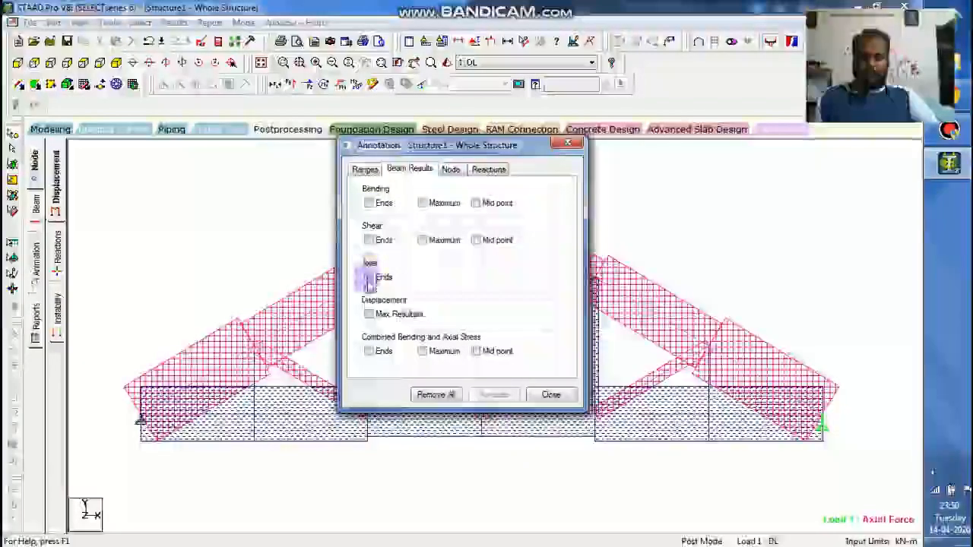
- Annotate axial force values at member ends and maximize the structure window
{"action": "left_click", "coordinate": [369, 277]}
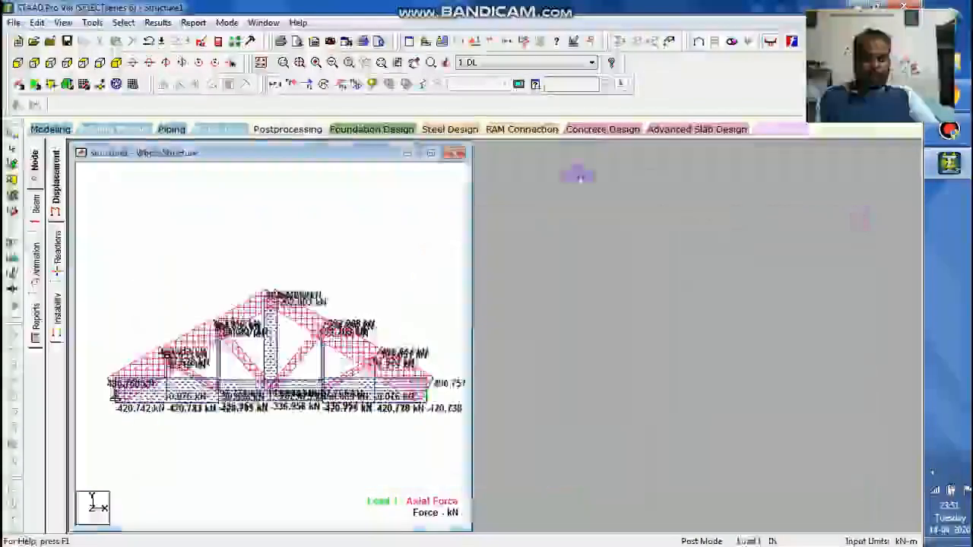
{"action": "left_click", "coordinate": [431, 152]}
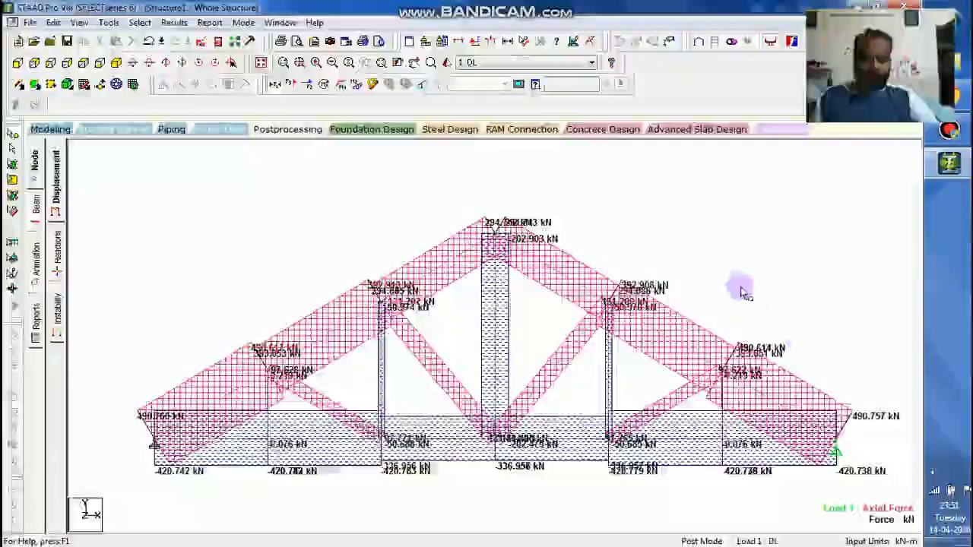